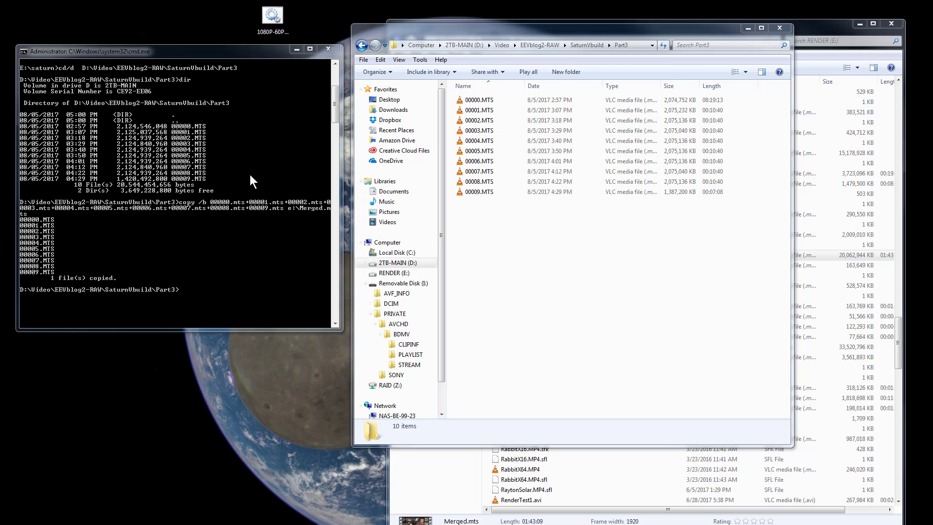
{"action": "mouse_move", "coordinate": [206, 58]}
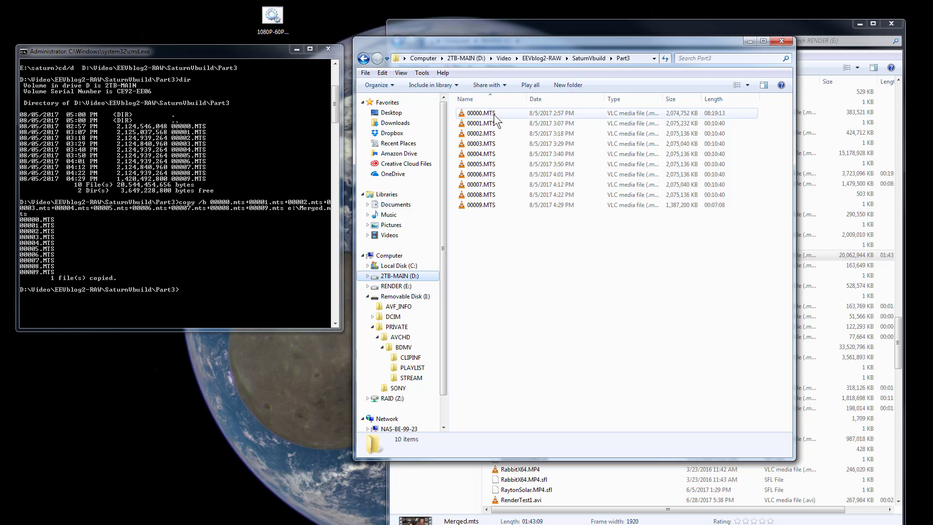
Step: Show 00000.MTS details (8:19:13, 1.97 GB) and compare with the next clip
{"action": "left_click", "coordinate": [480, 123]}
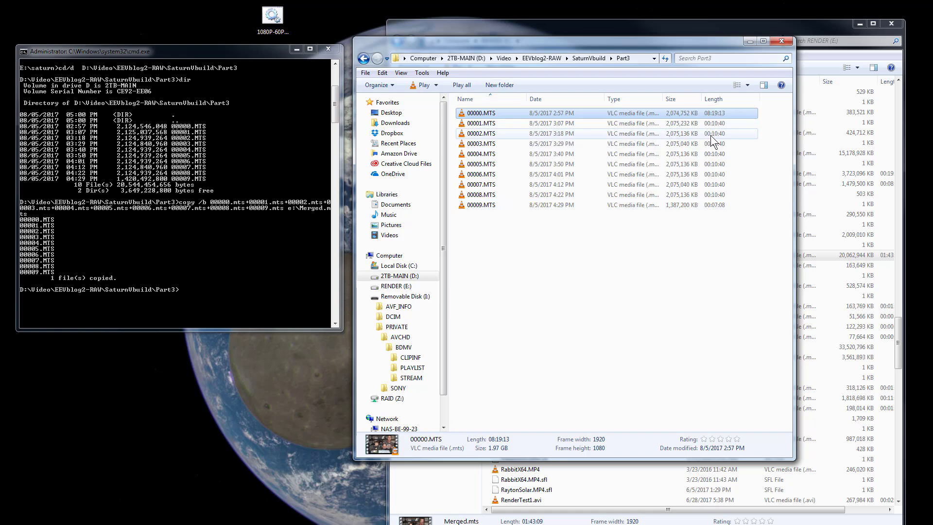
{"action": "mouse_move", "coordinate": [644, 142]}
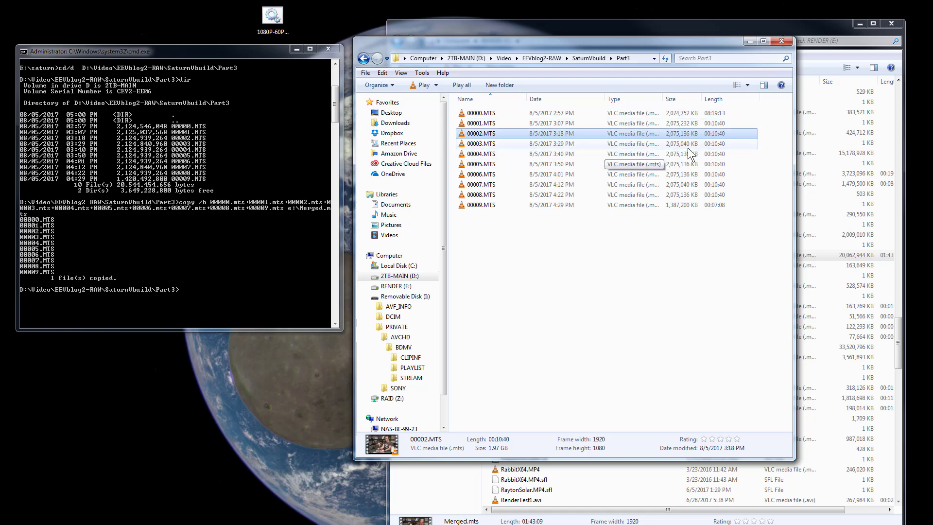
{"action": "mouse_move", "coordinate": [504, 147]}
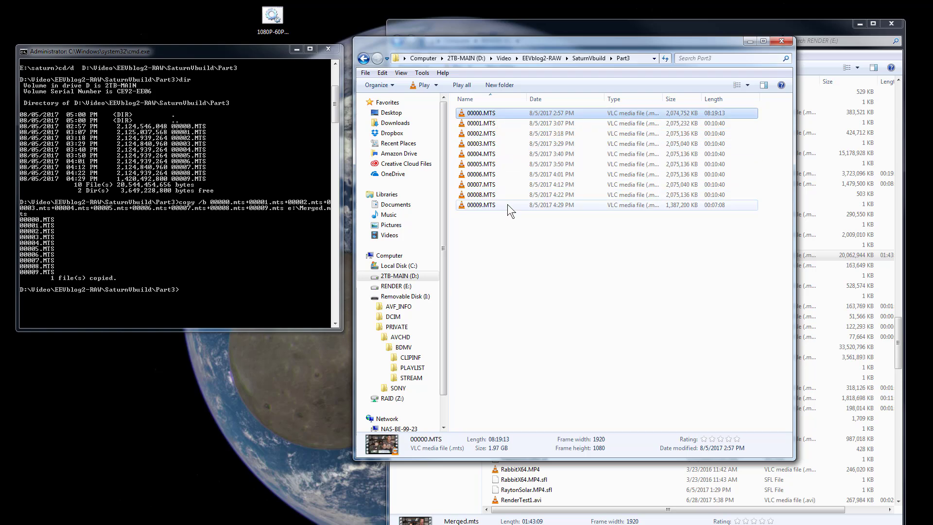
{"action": "mouse_move", "coordinate": [508, 208]}
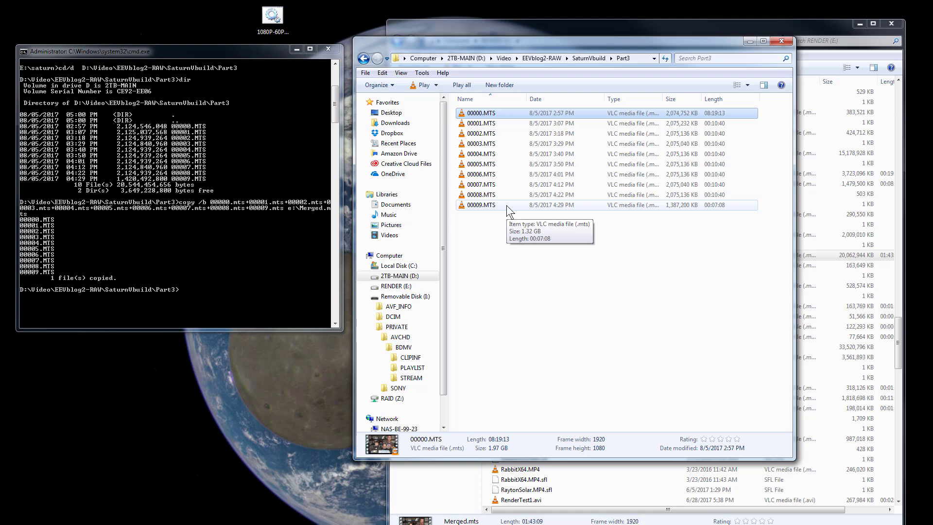
{"action": "mouse_move", "coordinate": [526, 133]}
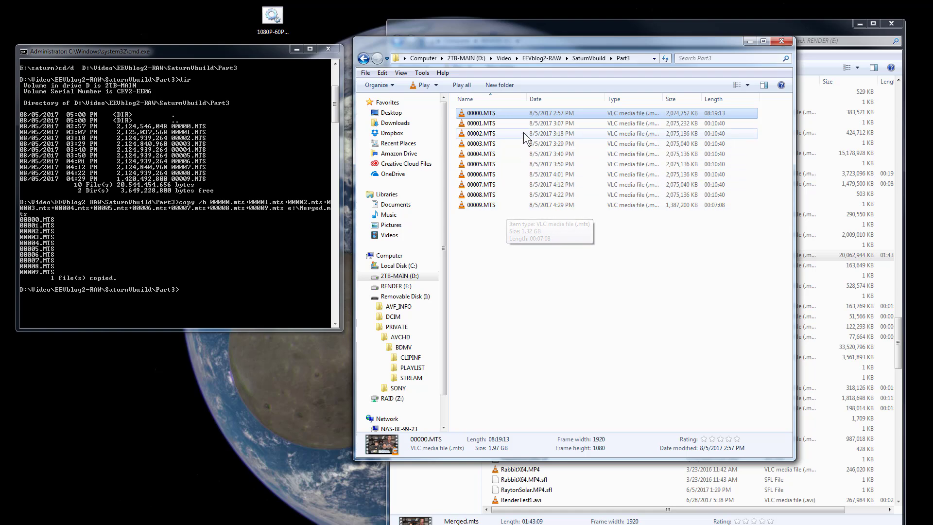
{"action": "left_click", "coordinate": [482, 154]}
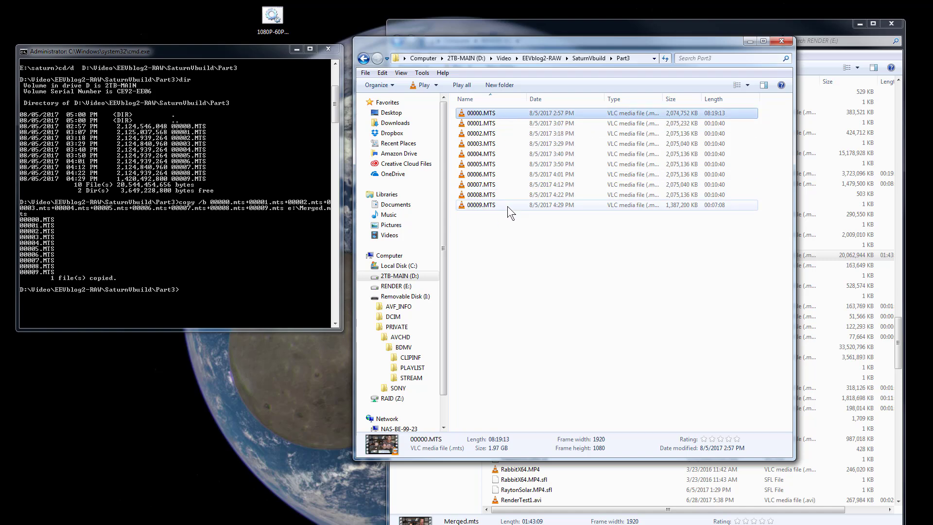
{"action": "mouse_move", "coordinate": [503, 195]}
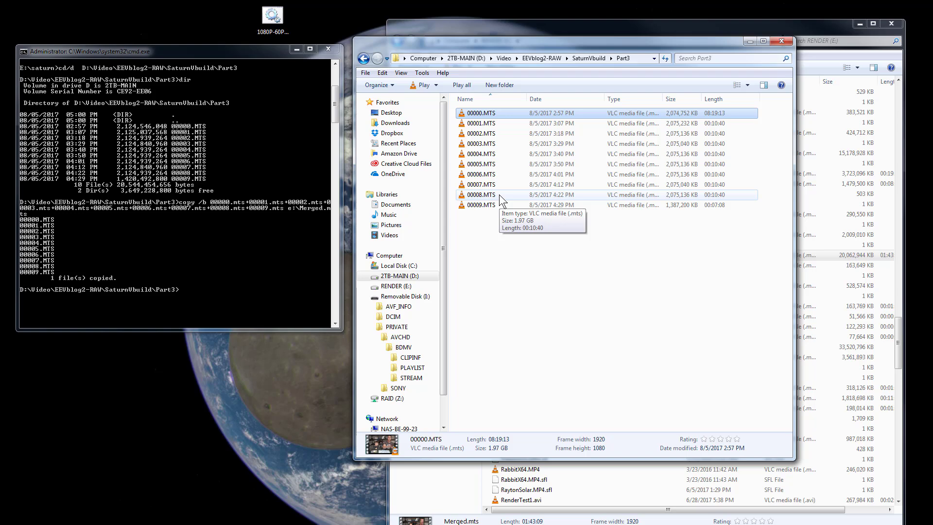
{"action": "mouse_move", "coordinate": [556, 71]}
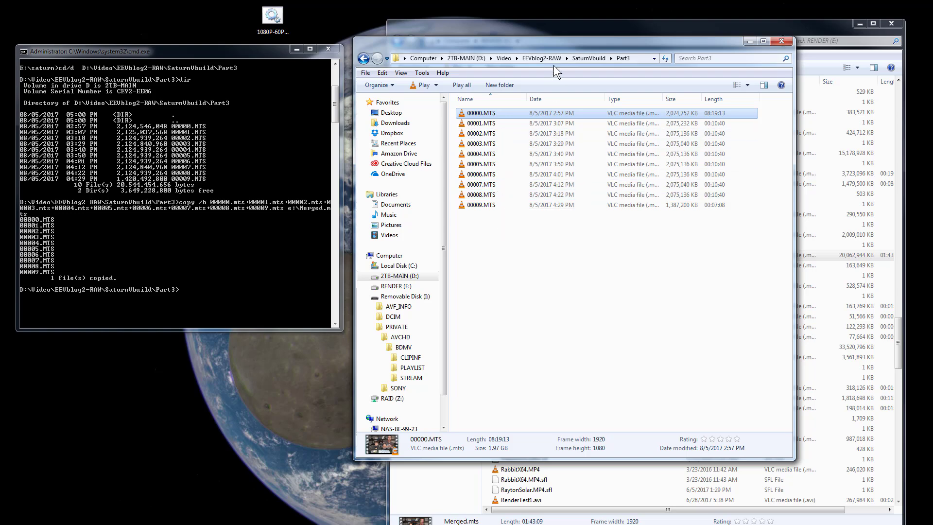
{"action": "mouse_move", "coordinate": [548, 52]}
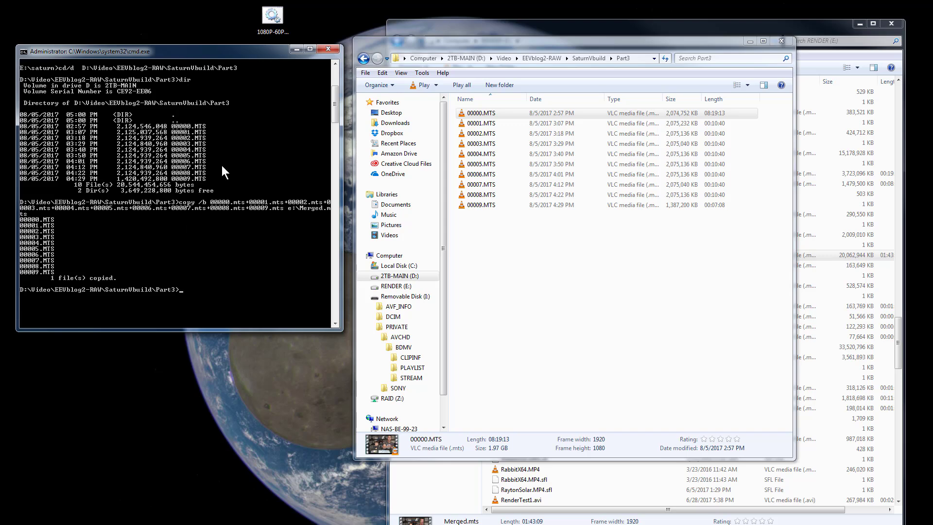
{"action": "mouse_move", "coordinate": [158, 188]}
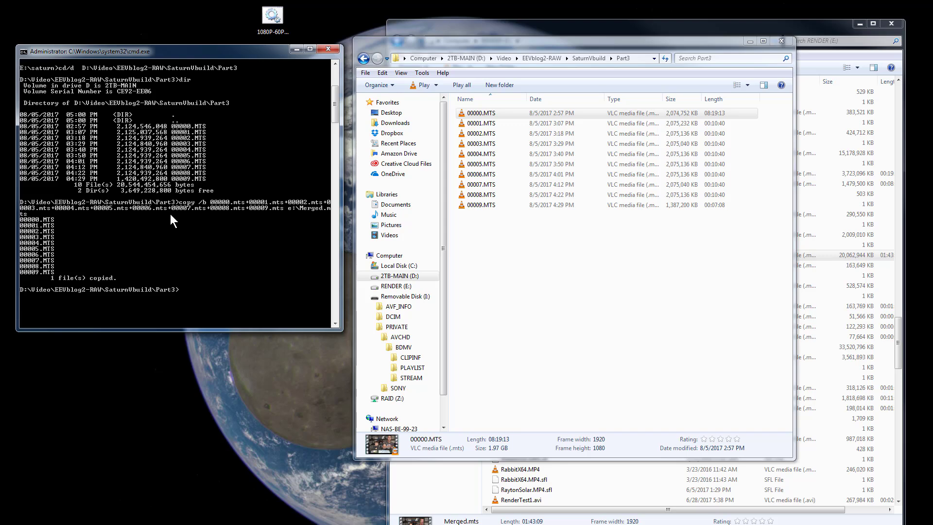
{"action": "mouse_move", "coordinate": [173, 219]}
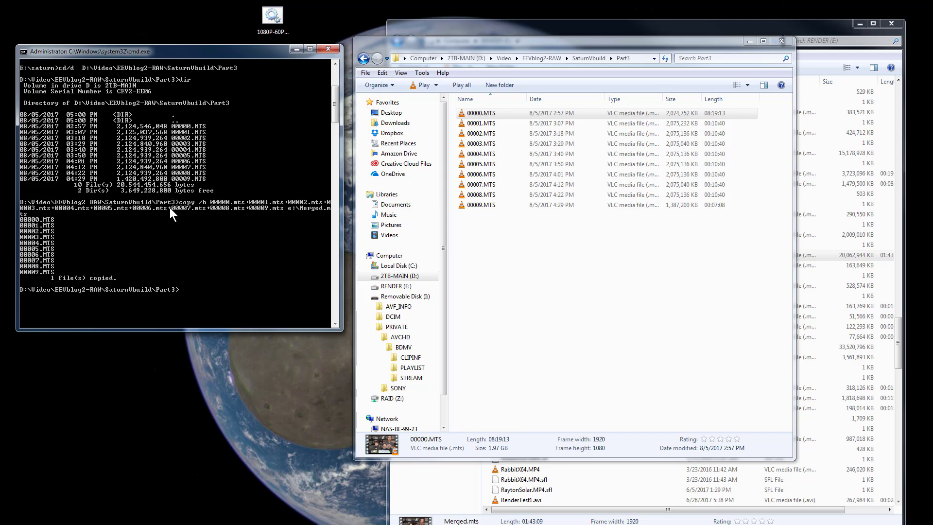
{"action": "mouse_move", "coordinate": [177, 61]}
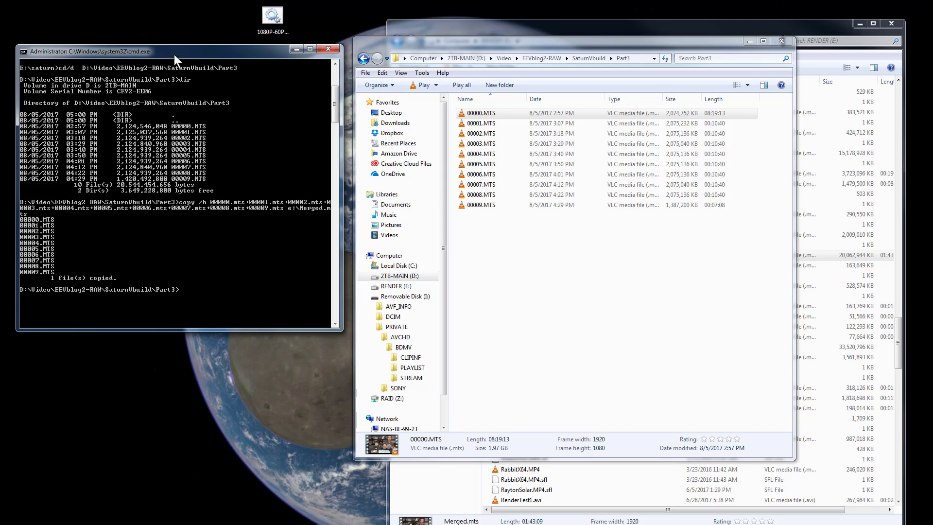
{"action": "mouse_move", "coordinate": [183, 208]}
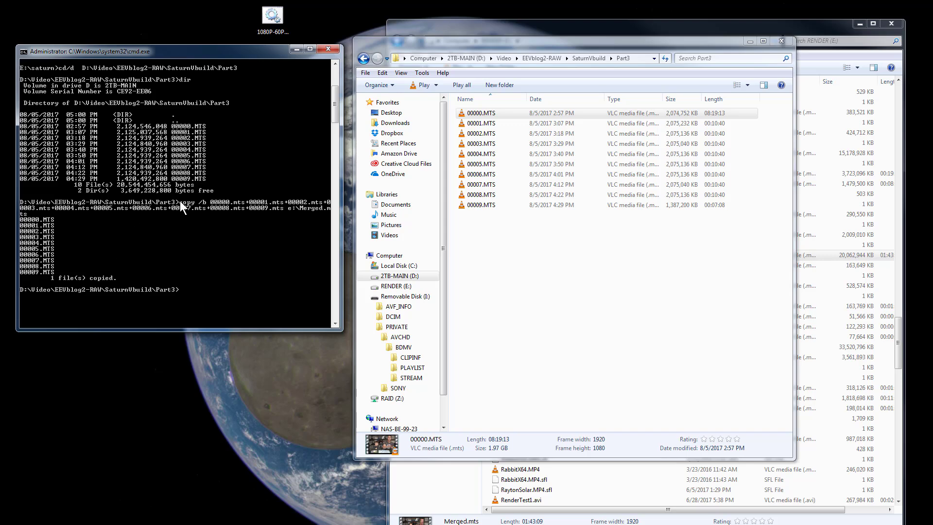
{"action": "mouse_move", "coordinate": [145, 206]}
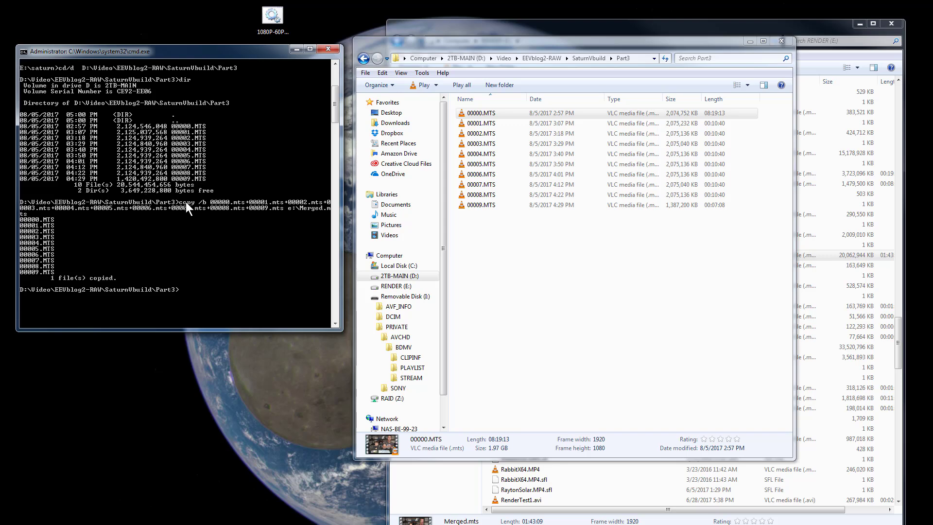
{"action": "mouse_move", "coordinate": [224, 208]}
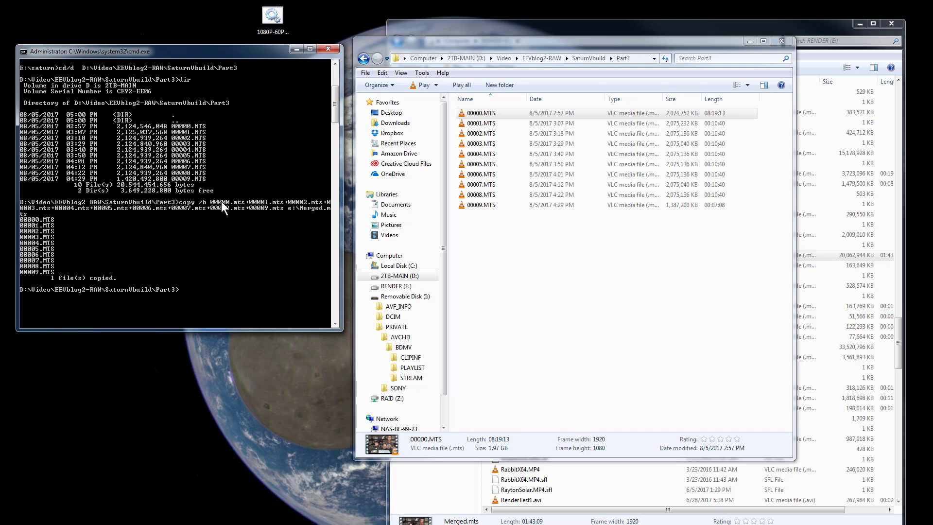
{"action": "mouse_move", "coordinate": [244, 211]}
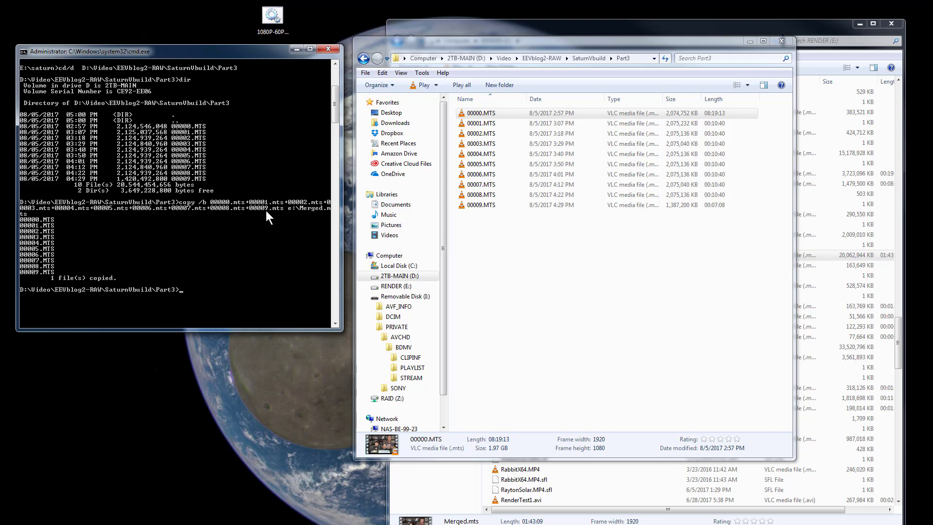
{"action": "mouse_move", "coordinate": [331, 214]}
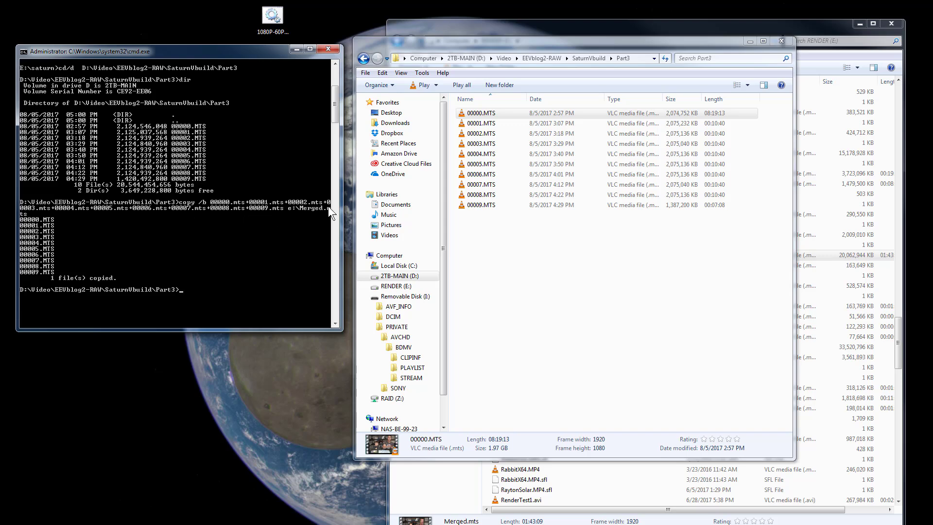
{"action": "mouse_move", "coordinate": [36, 219]}
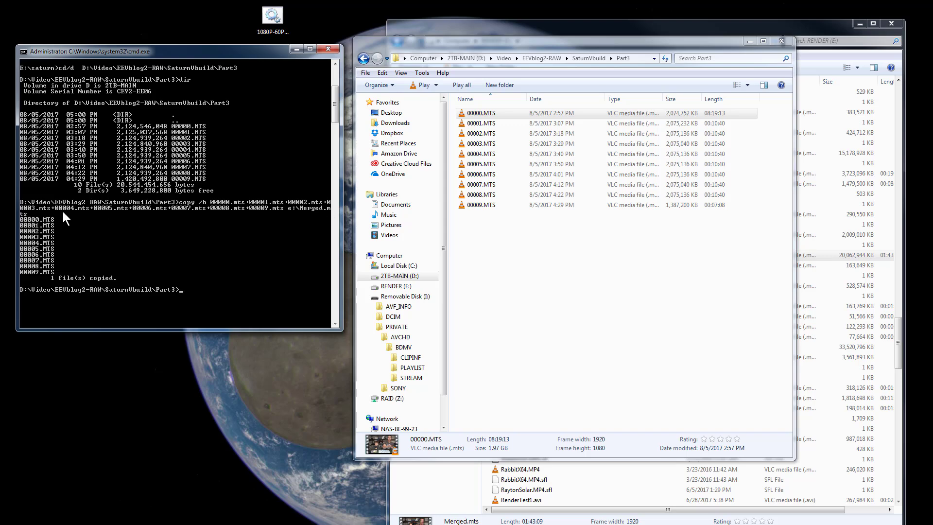
{"action": "mouse_move", "coordinate": [67, 242]}
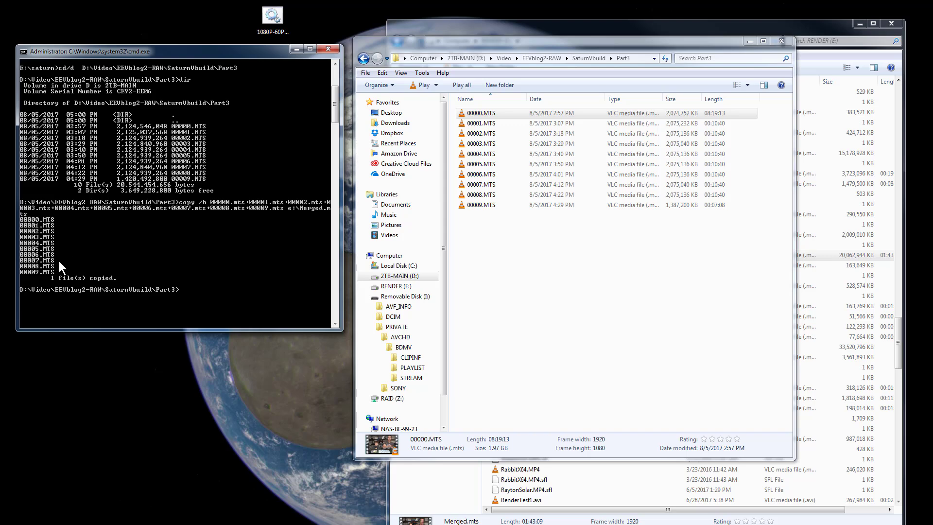
{"action": "mouse_move", "coordinate": [61, 246]}
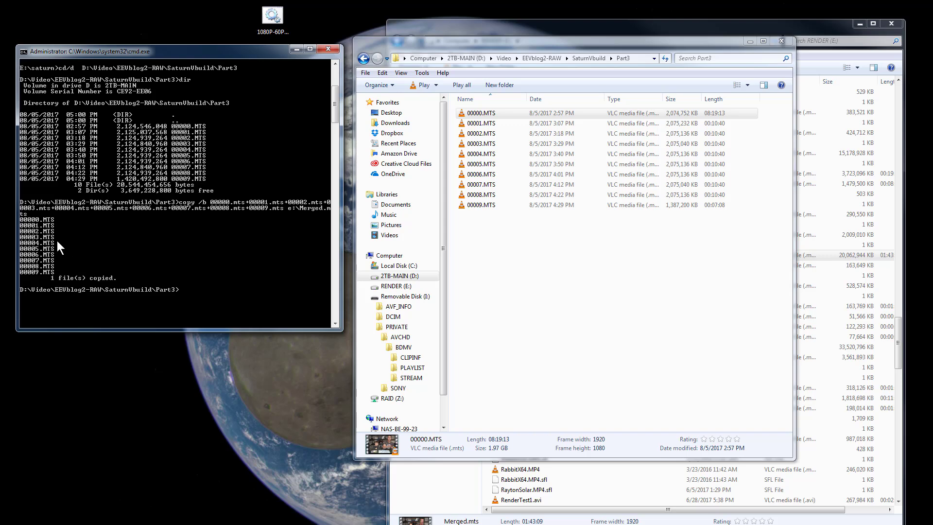
{"action": "mouse_move", "coordinate": [65, 244]}
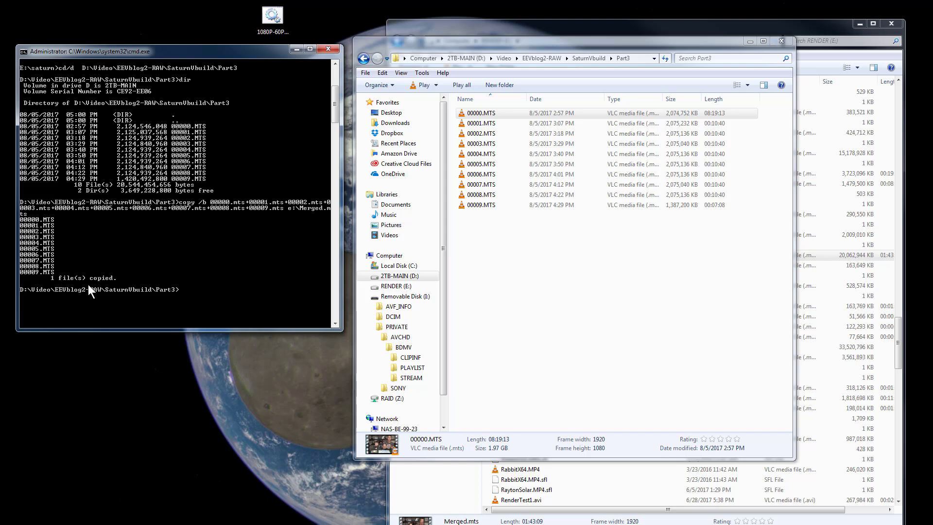
Step: Bring the RENDER (E:) listing forward and pick out Merged.mts (20,062,944 KB, 1:43:09)
{"action": "left_click", "coordinate": [394, 285]}
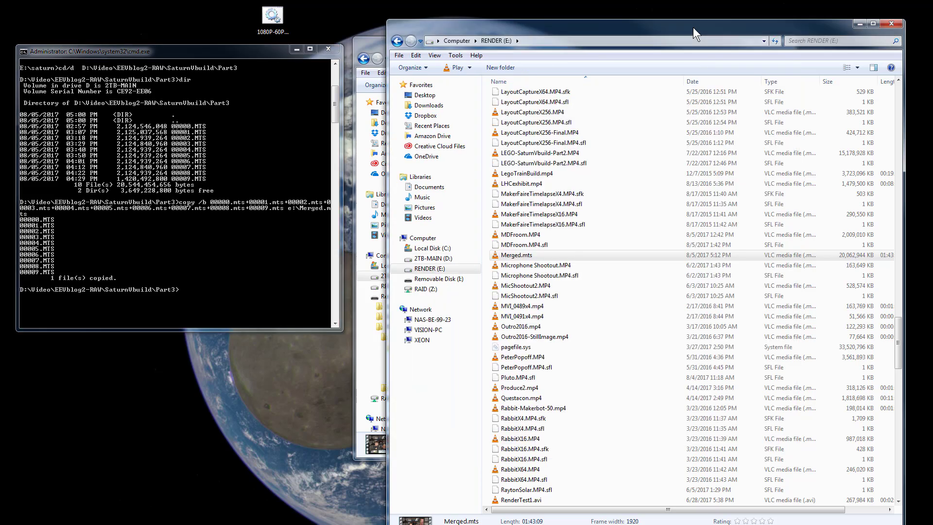
{"action": "mouse_move", "coordinate": [536, 258]}
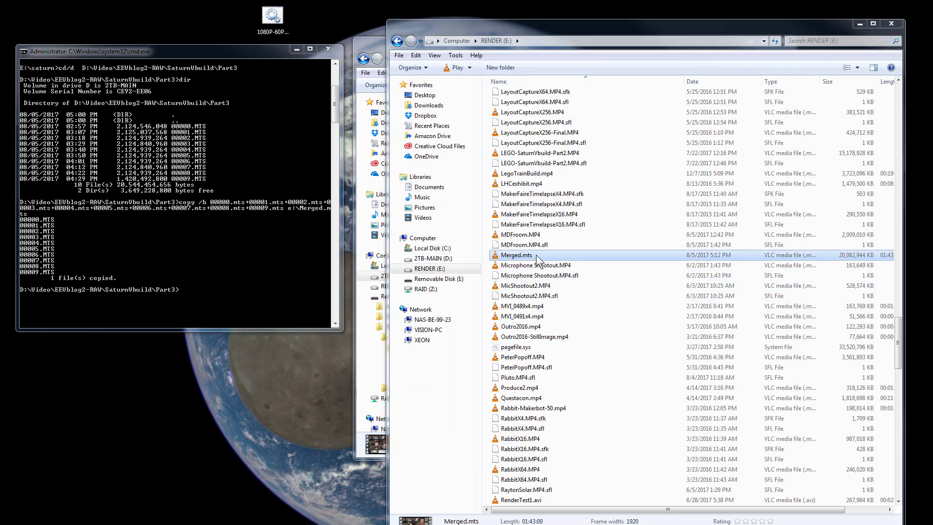
{"action": "double_click", "coordinate": [516, 255]}
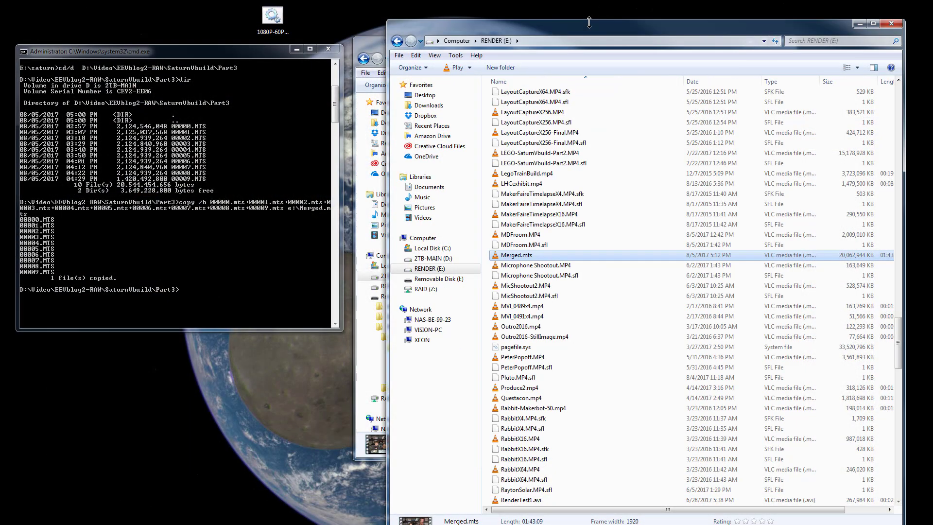
{"action": "mouse_move", "coordinate": [541, 261]}
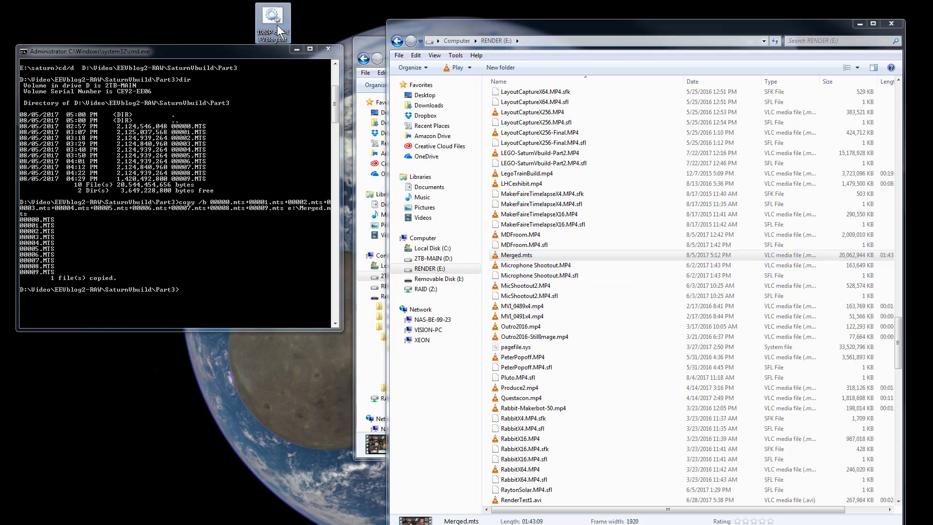
{"action": "mouse_move", "coordinate": [274, 30]}
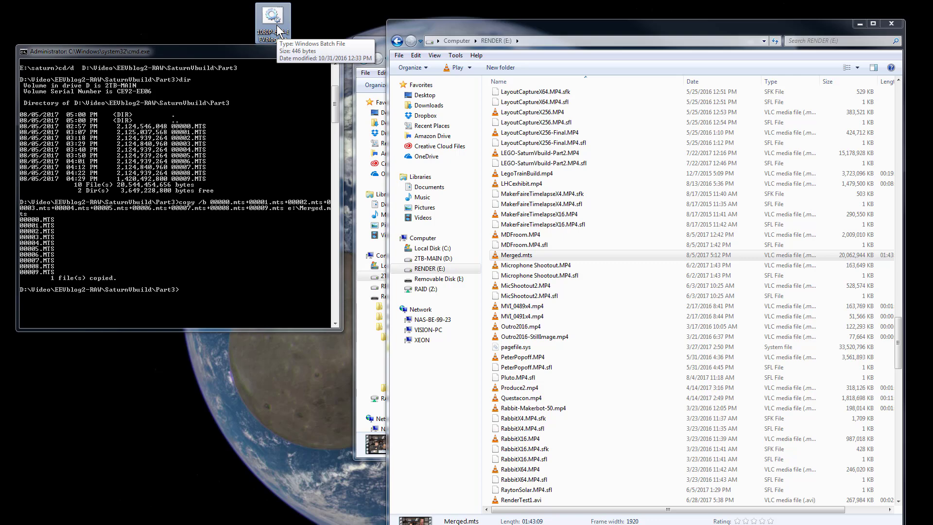
Step: Edit the desktop batch file 1080P-60P-EEVblog2.bat in Notepad
{"action": "right_click", "coordinate": [272, 17]}
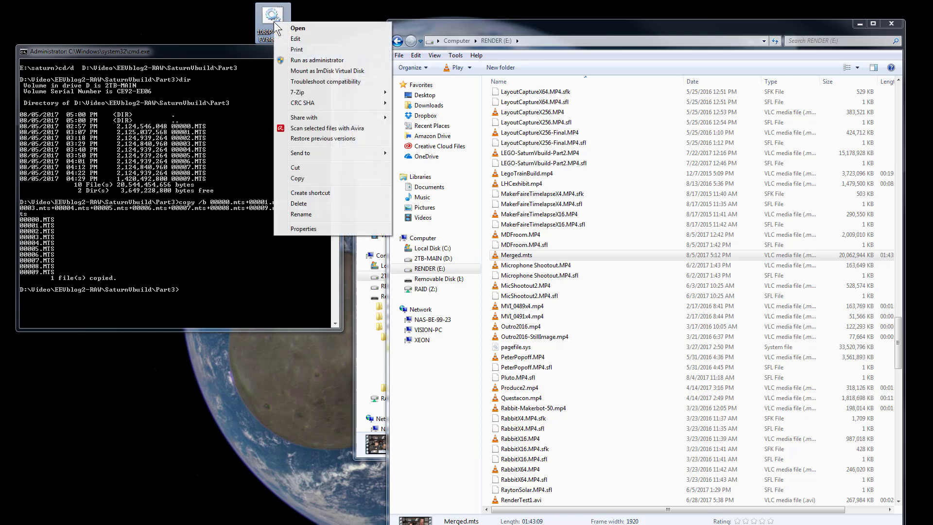
{"action": "left_click", "coordinate": [298, 28]}
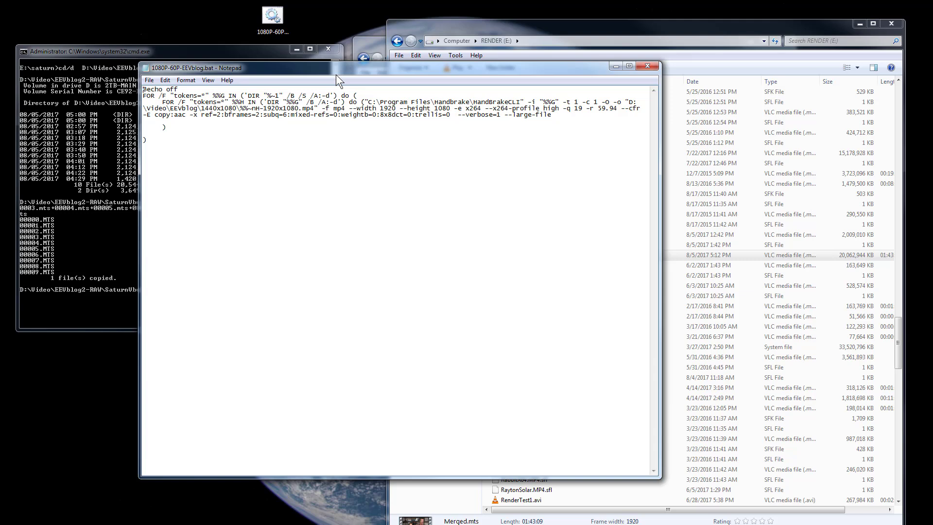
{"action": "mouse_move", "coordinate": [421, 106]}
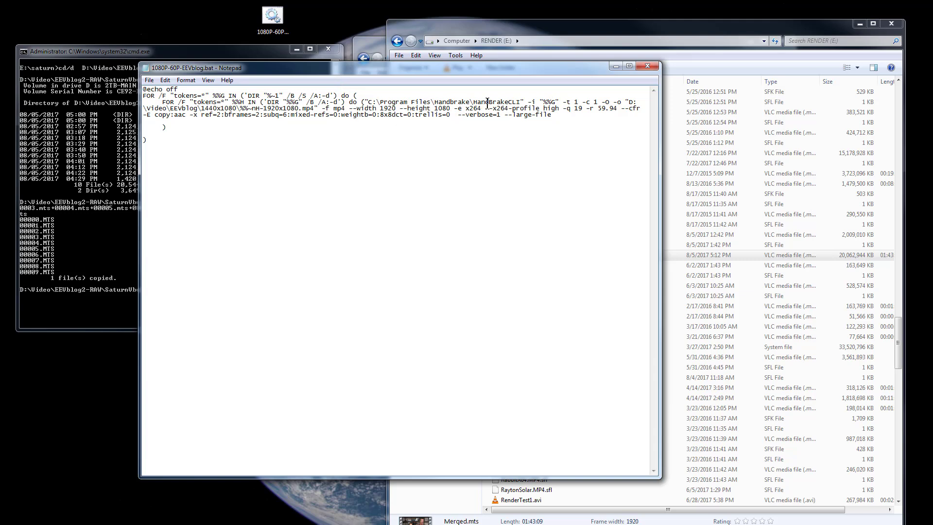
{"action": "double_click", "coordinate": [494, 102]}
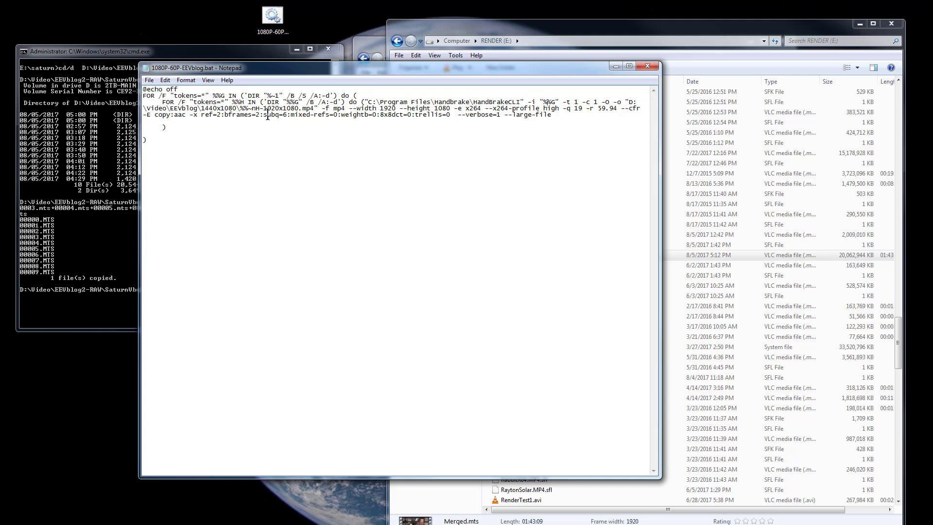
{"action": "double_click", "coordinate": [288, 110]}
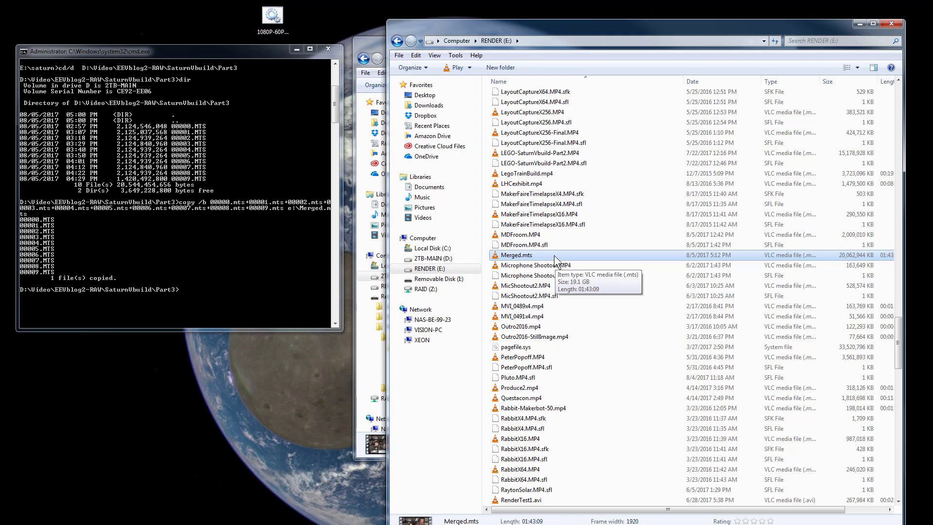
{"action": "mouse_move", "coordinate": [562, 265]}
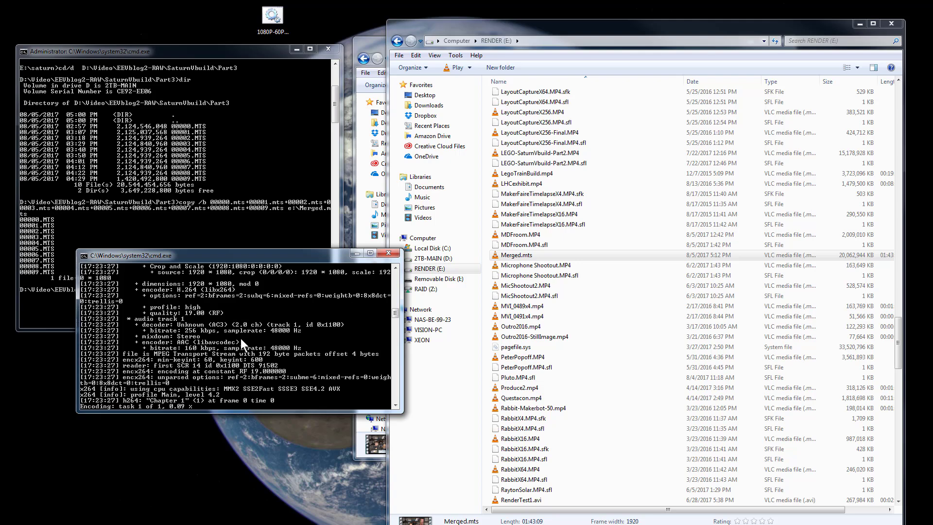
{"action": "mouse_move", "coordinate": [229, 346]}
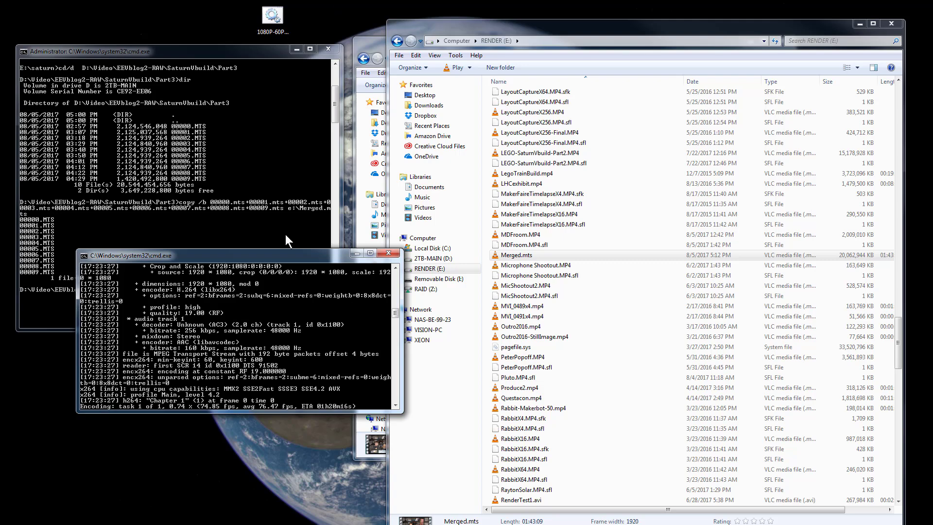
{"action": "mouse_move", "coordinate": [303, 263]}
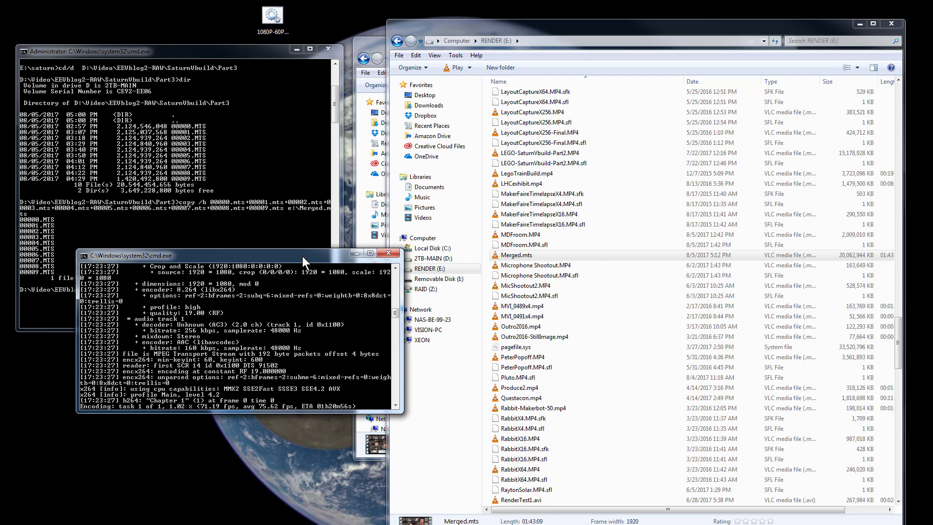
{"action": "mouse_move", "coordinate": [146, 216]}
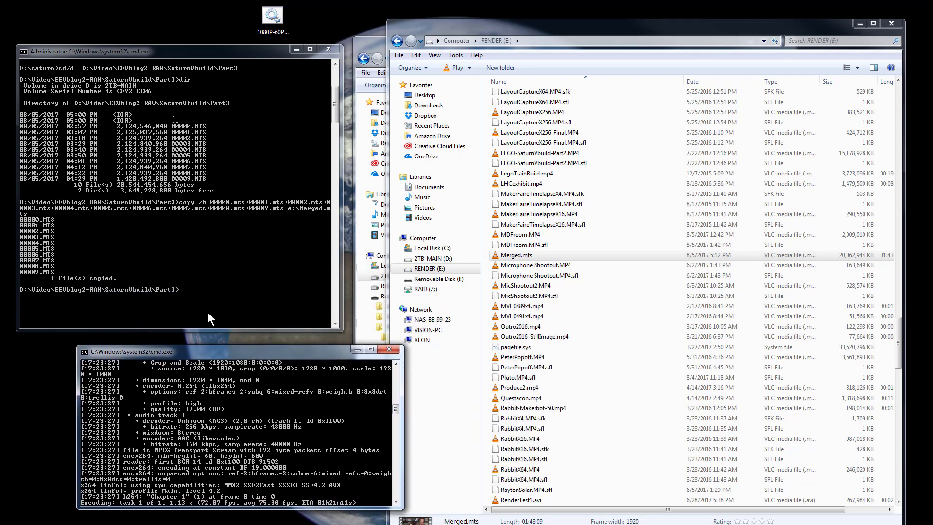
{"action": "mouse_move", "coordinate": [221, 212]}
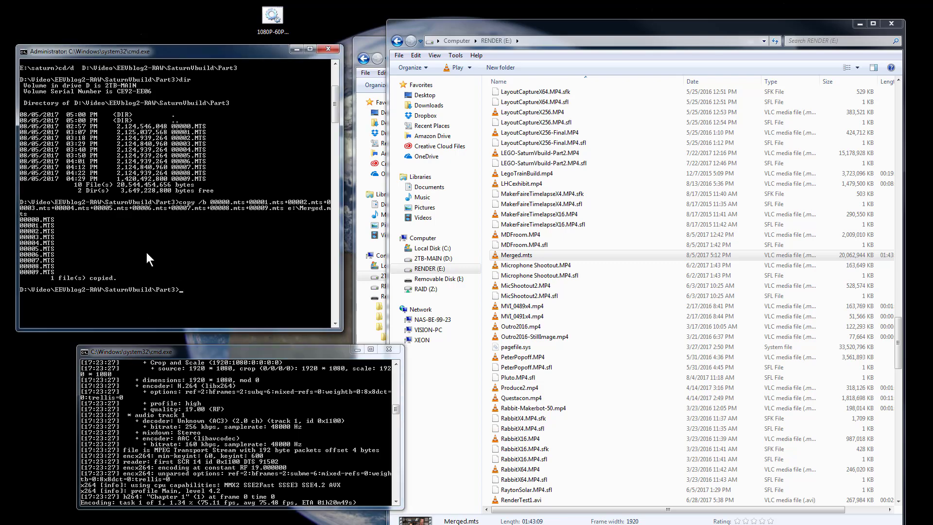
{"action": "mouse_move", "coordinate": [47, 246]}
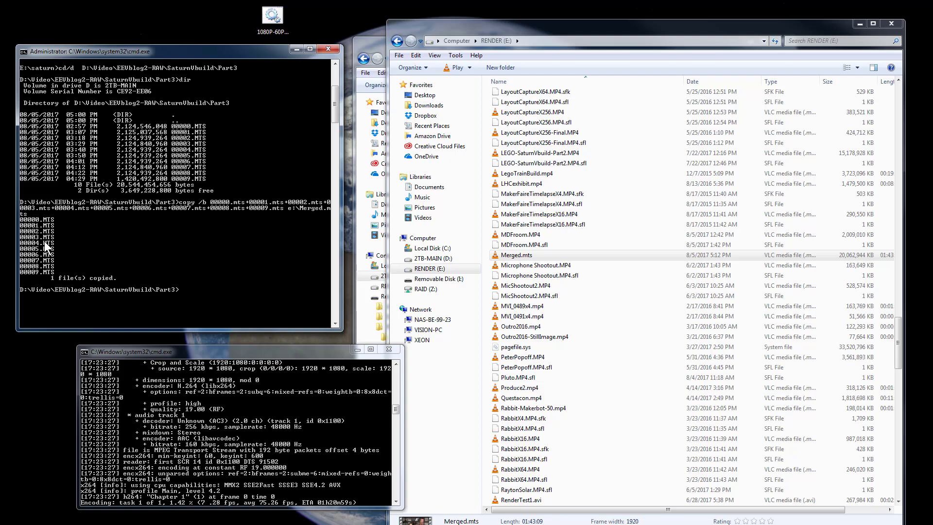
{"action": "mouse_move", "coordinate": [244, 234]}
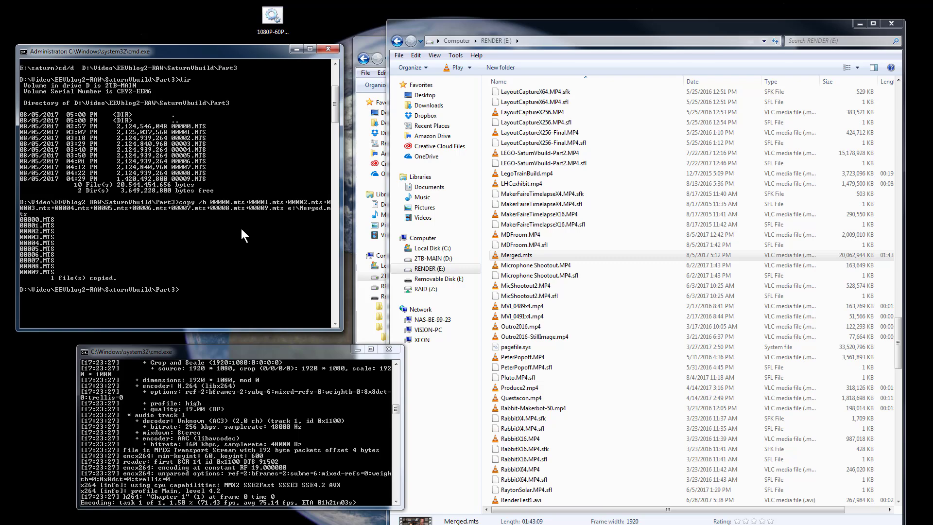
{"action": "mouse_move", "coordinate": [179, 299]}
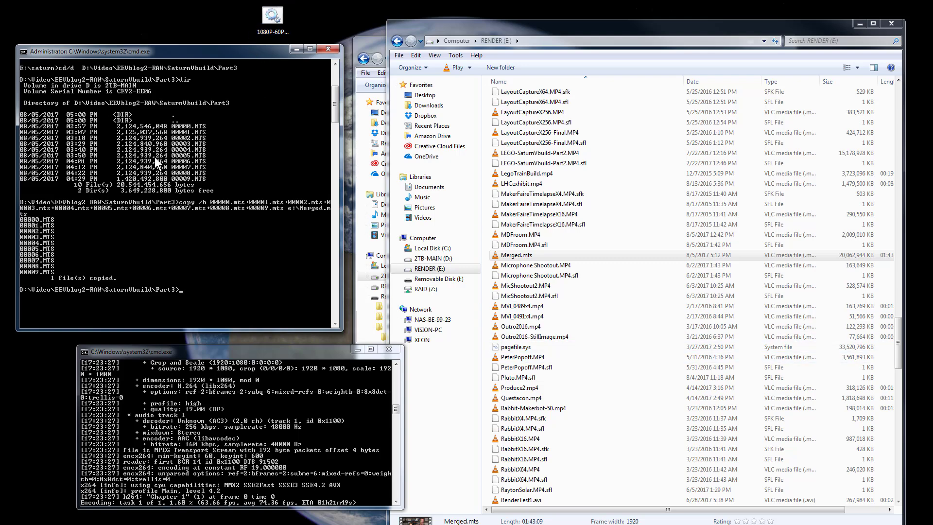
{"action": "mouse_move", "coordinate": [316, 237]}
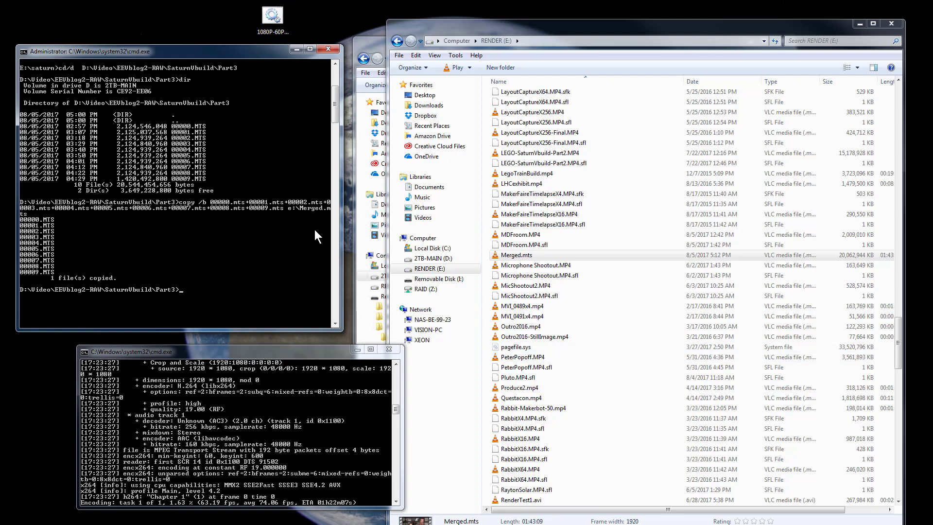